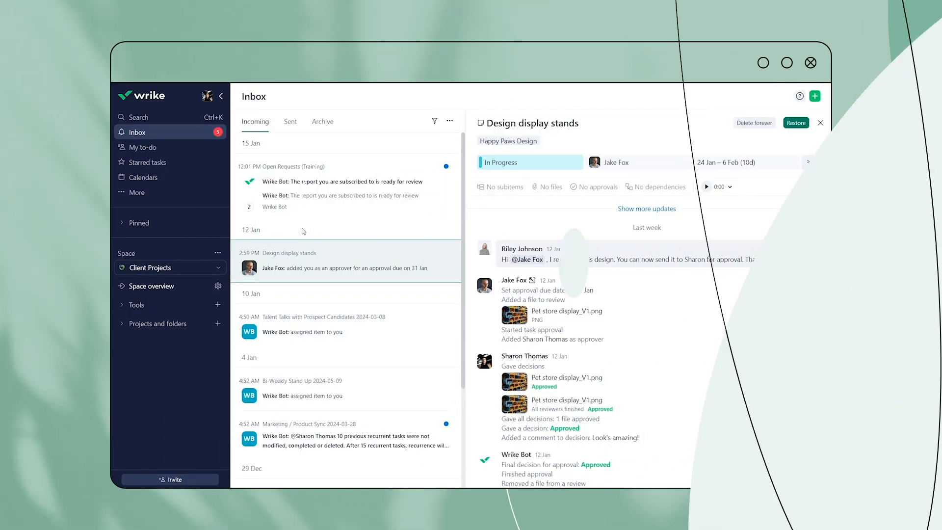
Select the Dark option under Workspace appearance in the account settings.
click(209, 95)
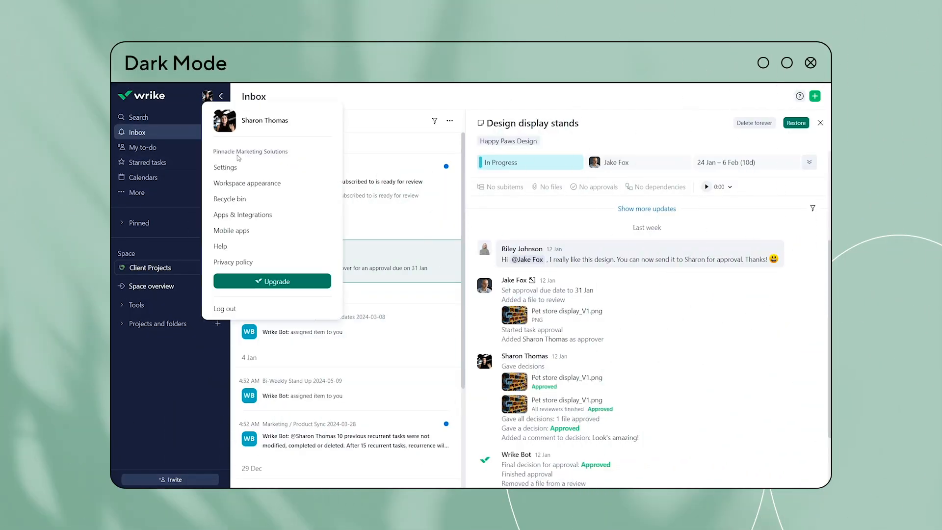
click(225, 167)
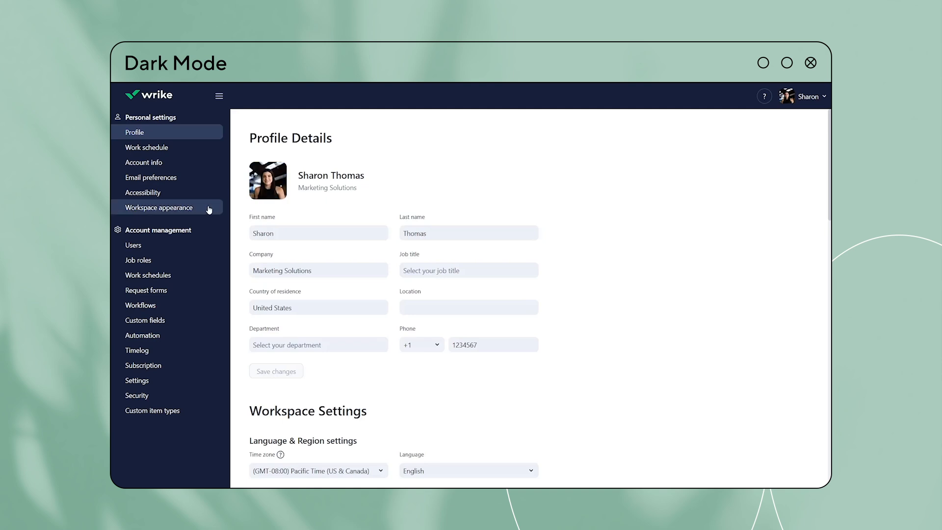
click(159, 207)
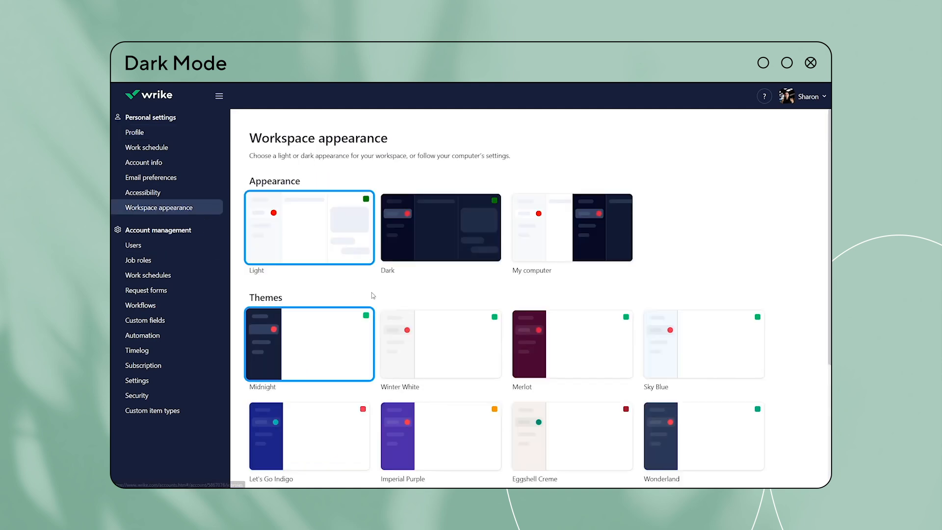
click(440, 226)
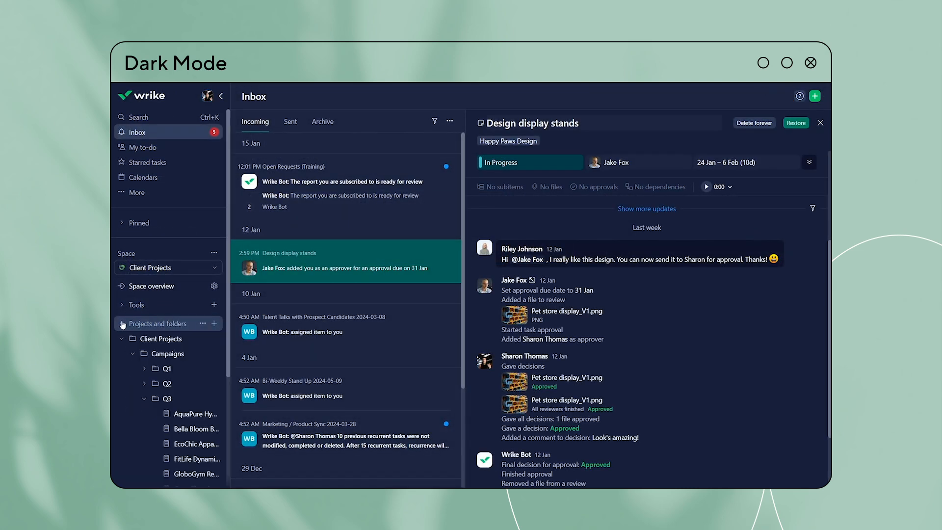
Enable a public link for Campaigns' Contracted Projects view with Require password on and the password revealed.
click(168, 353)
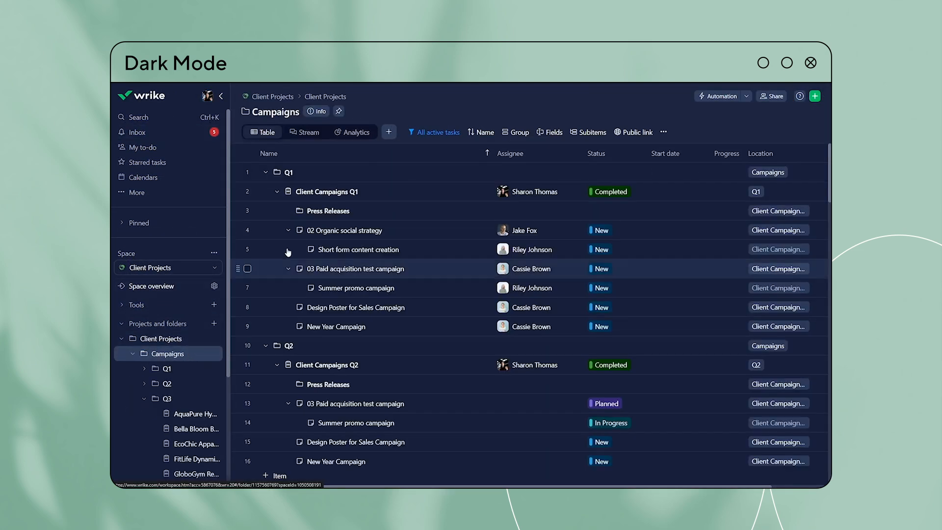
click(633, 132)
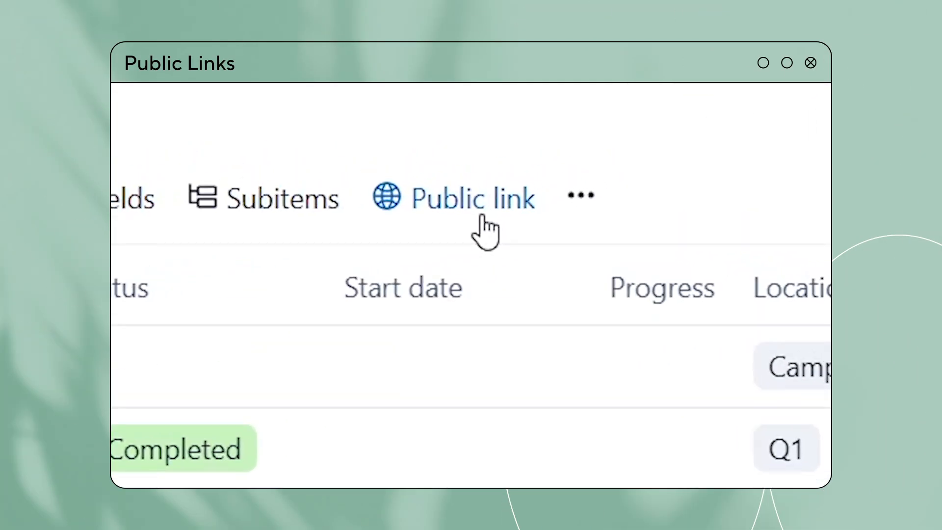
click(472, 198)
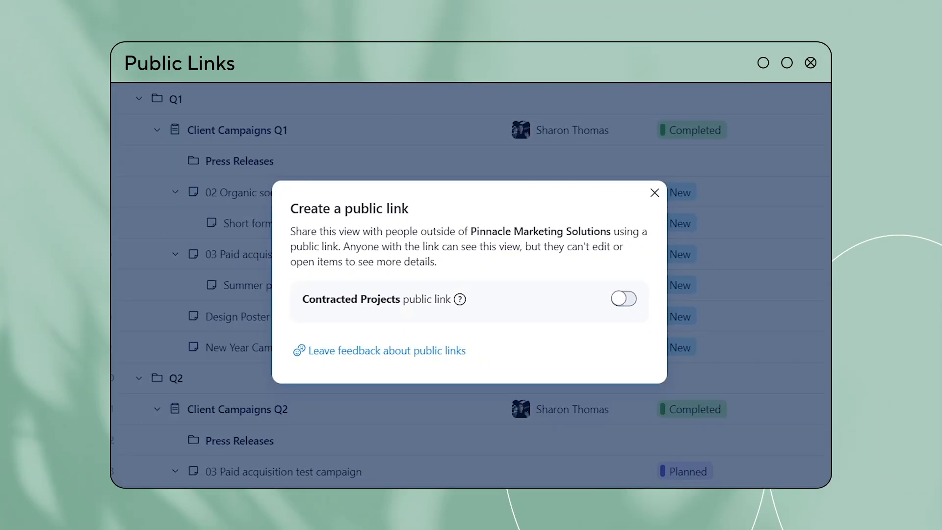
click(624, 299)
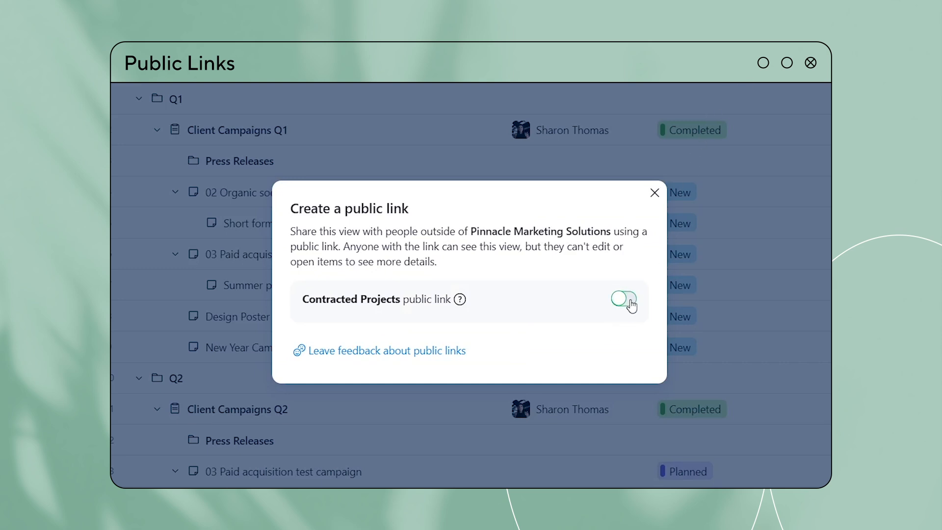
click(624, 299)
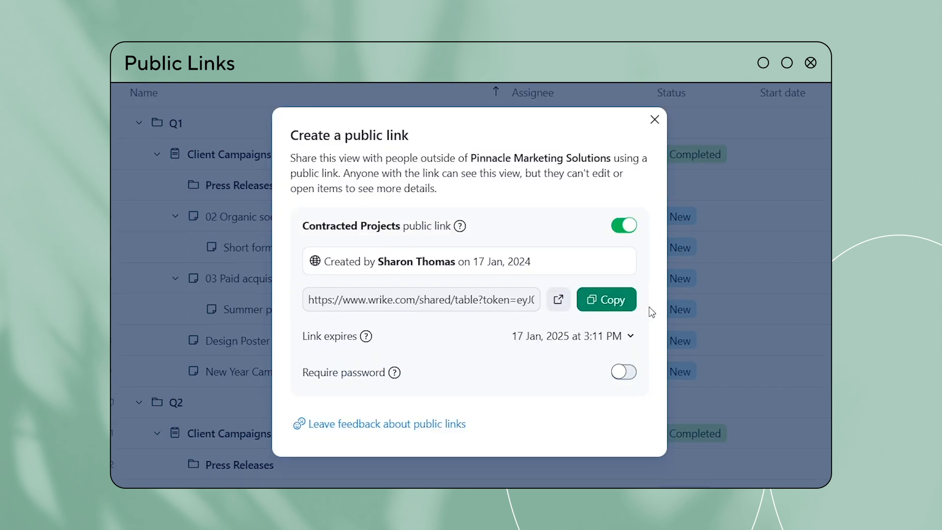
mouse_move(654, 331)
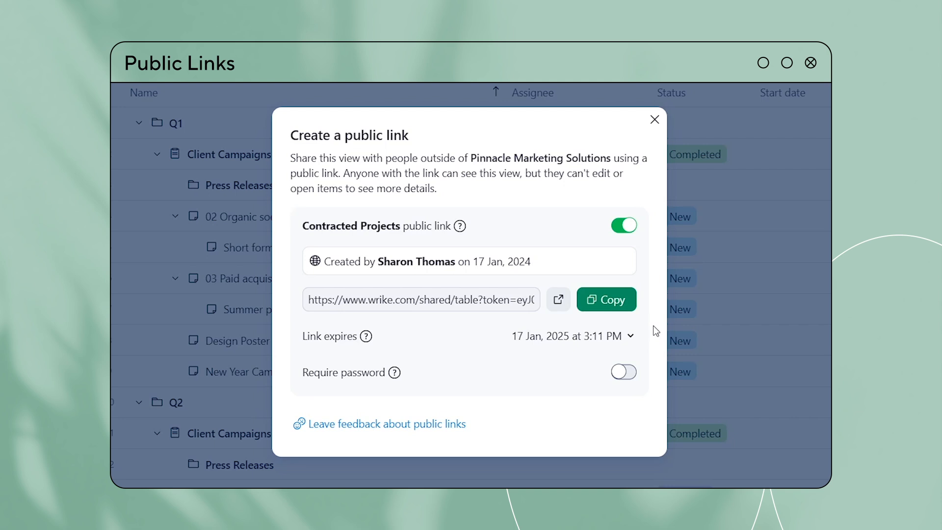
click(624, 372)
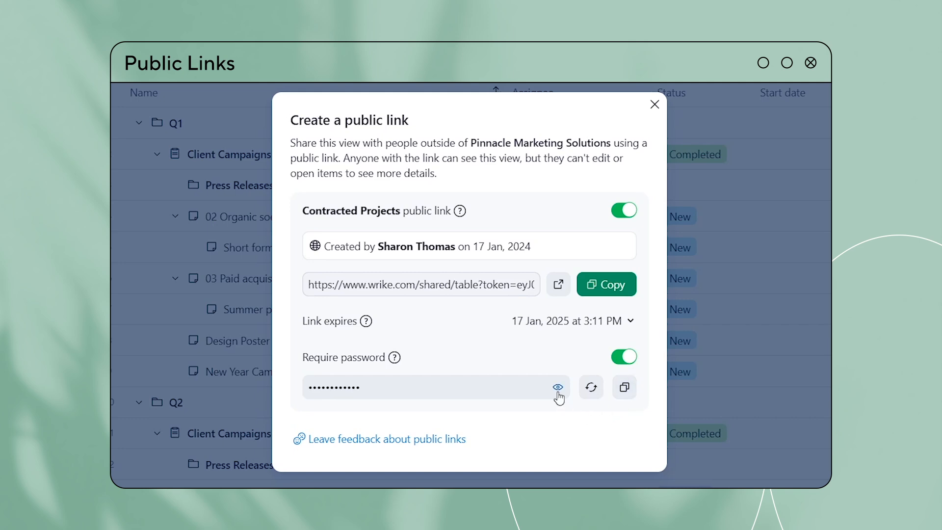
click(655, 104)
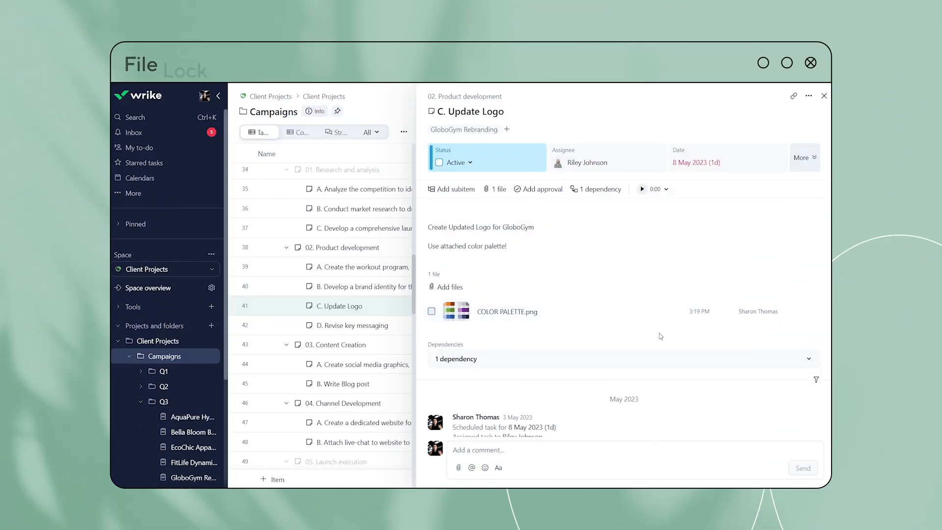
mouse_move(672, 319)
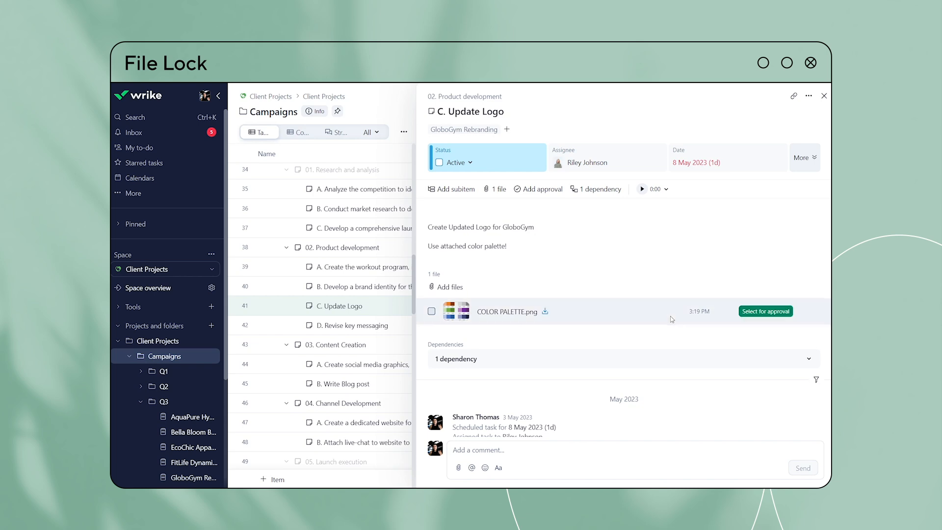
Lock the COLOR PALETTE.png file via the file toolbar and confirm the lock.
click(432, 311)
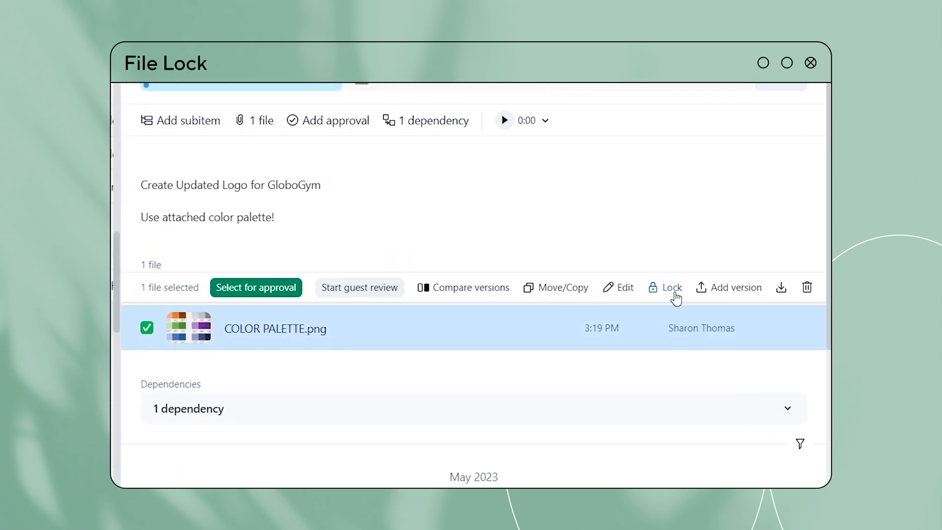
click(670, 288)
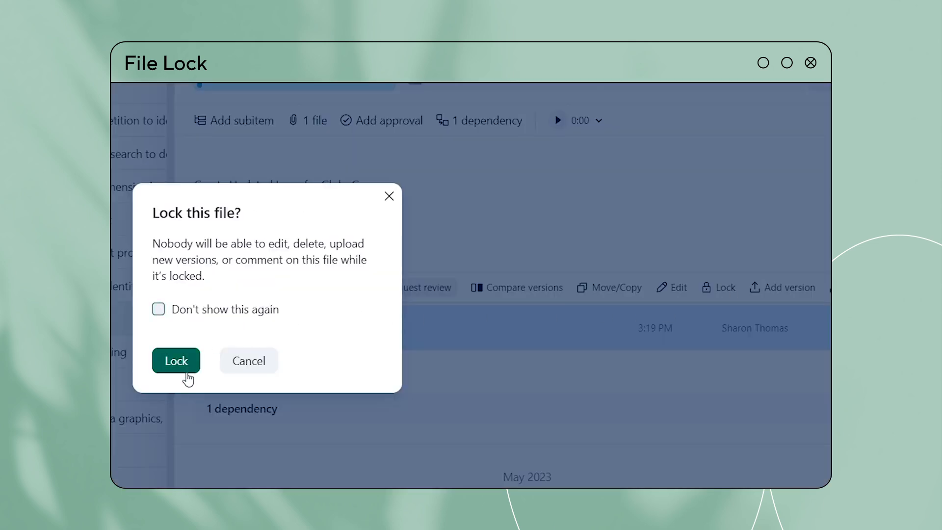
click(176, 362)
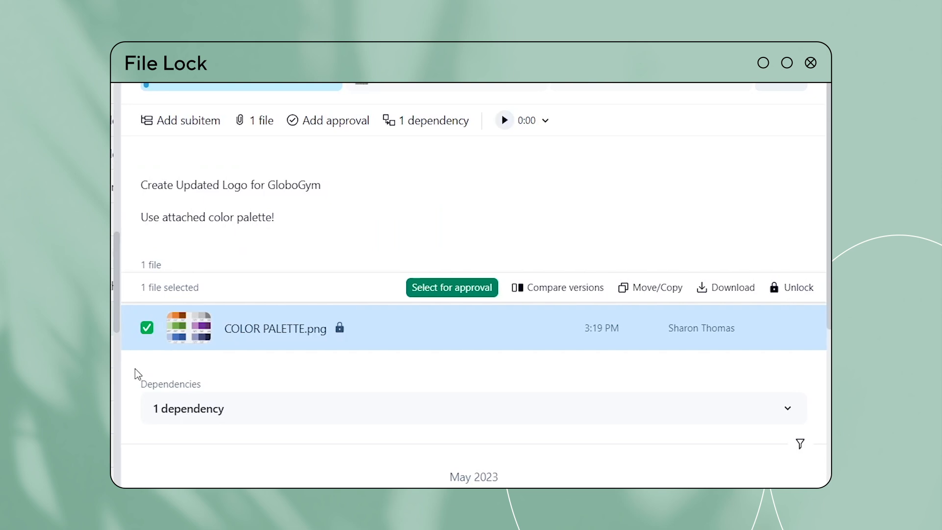
mouse_move(548, 392)
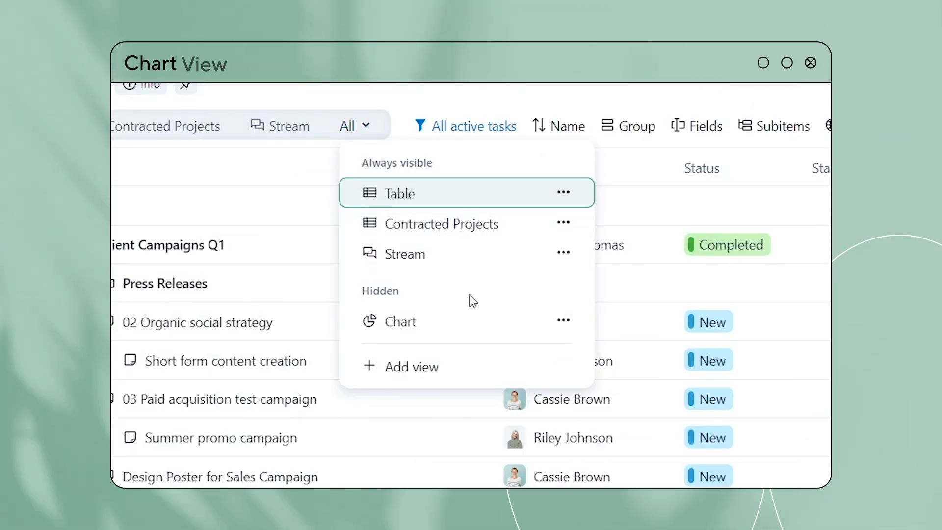
Show the Chart view and add a Task: All metric with Break by set to Assignee.
click(401, 322)
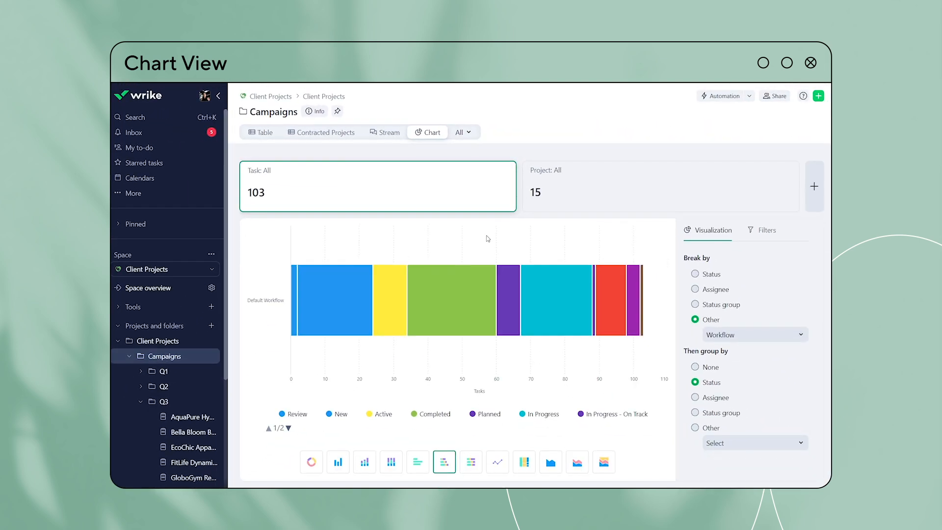
click(814, 186)
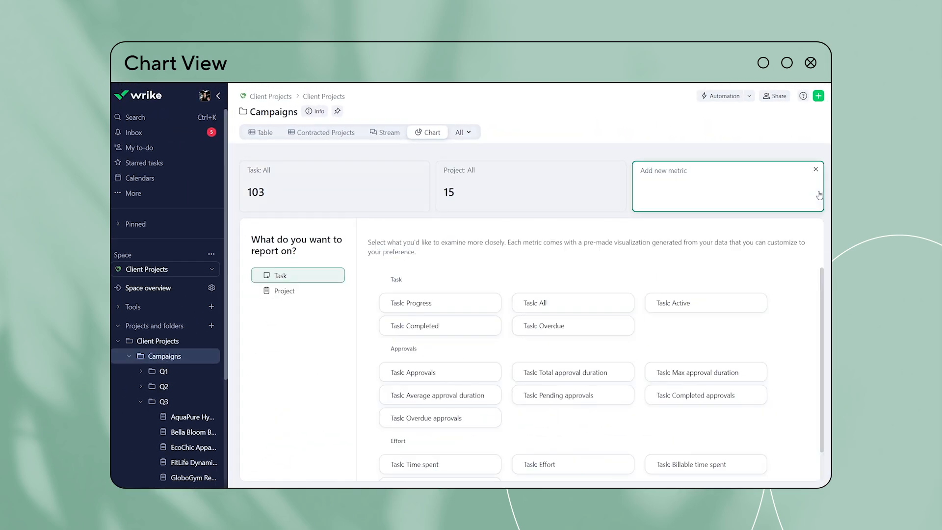
click(533, 303)
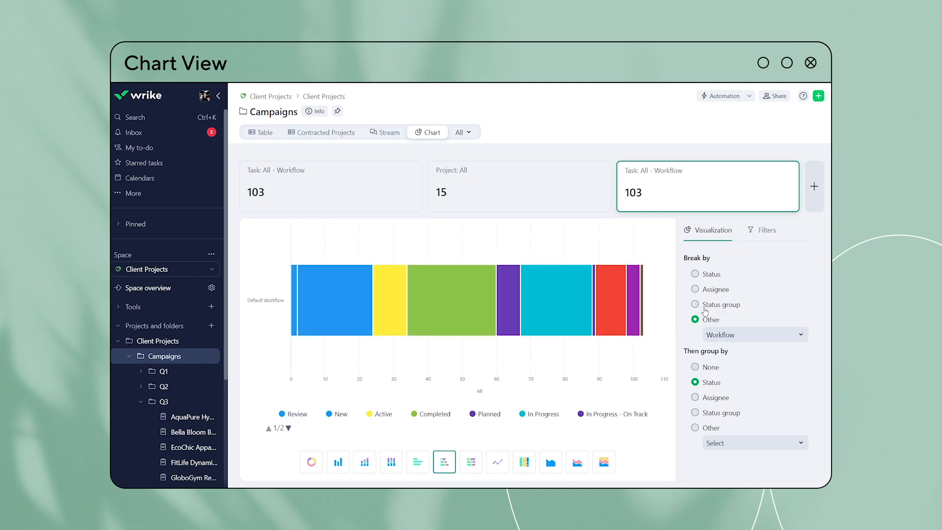
click(695, 288)
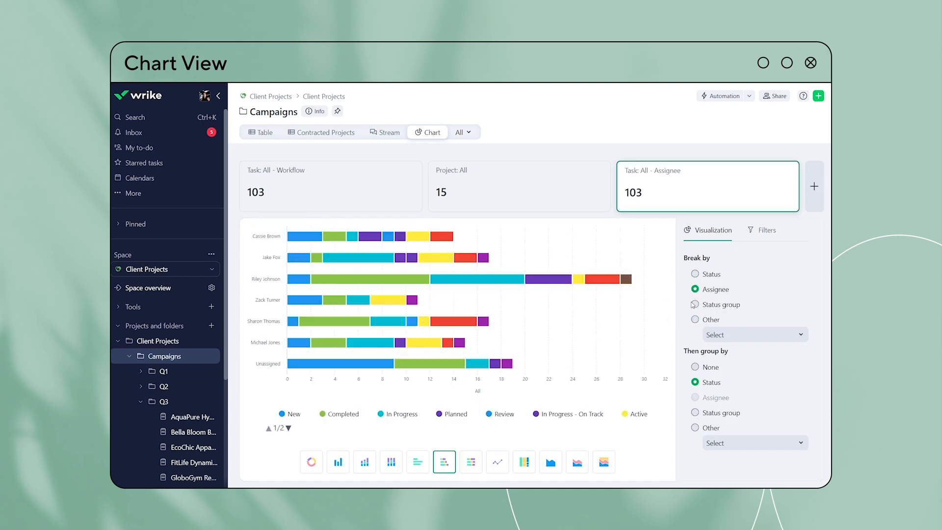
mouse_move(439, 279)
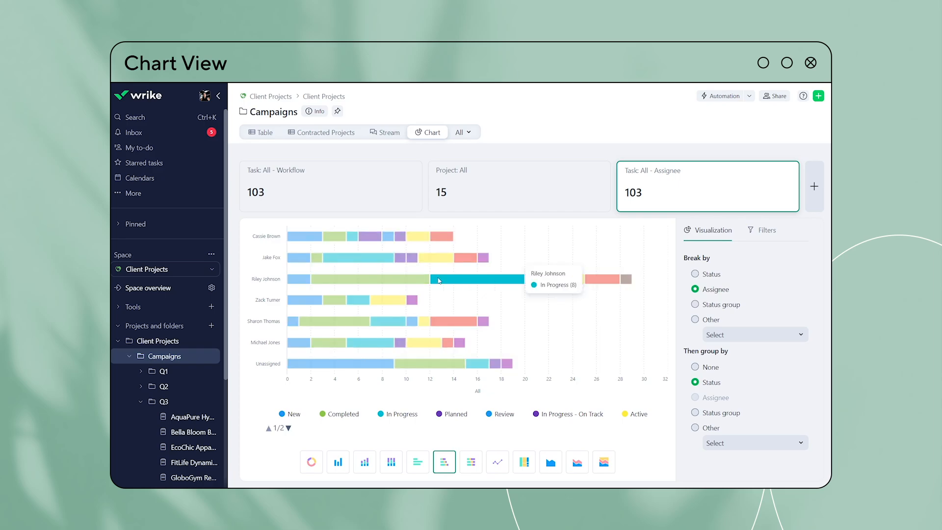